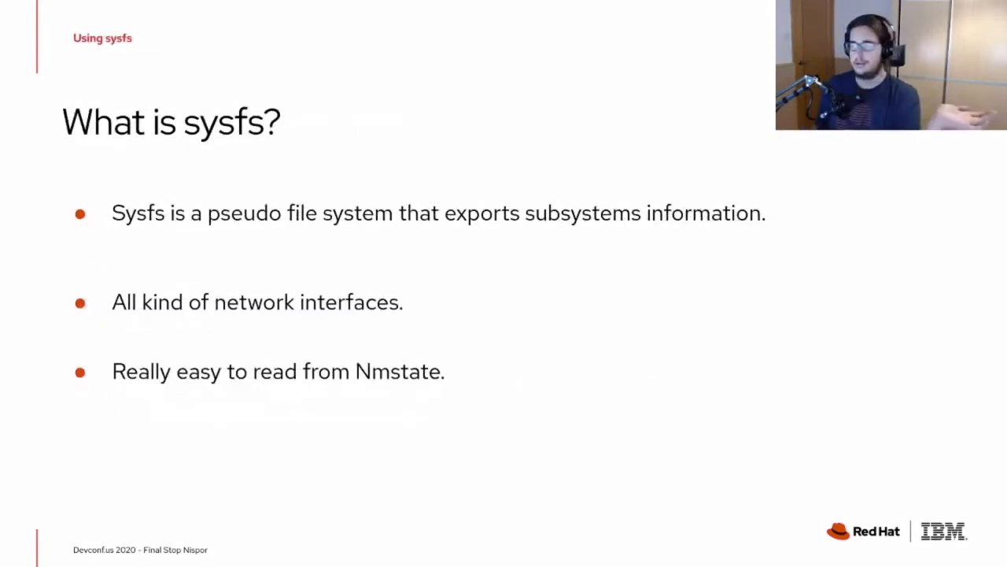
Step: Advance the slides, then run 'npc route' to print all routes as JSON
key("Right")
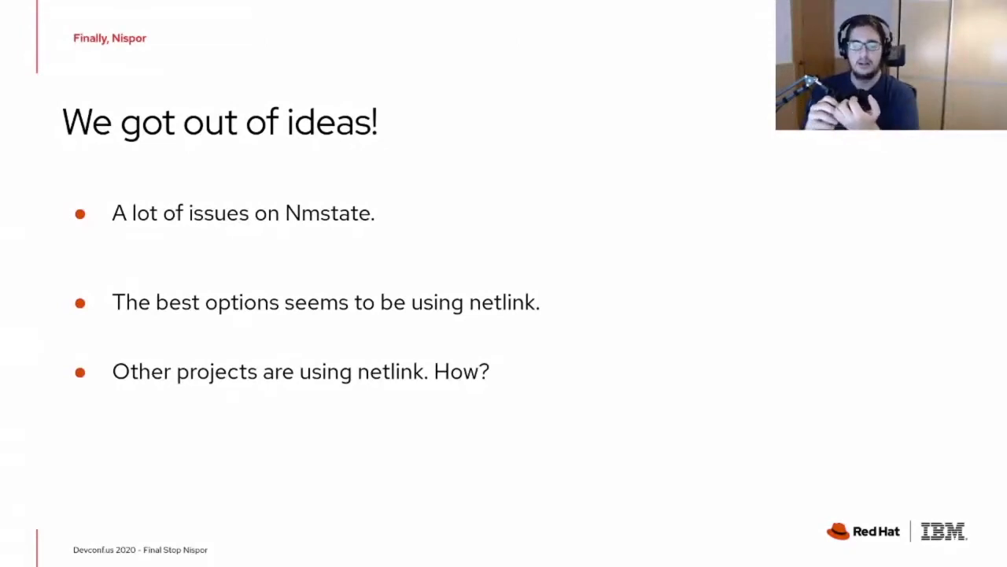
key("Right")
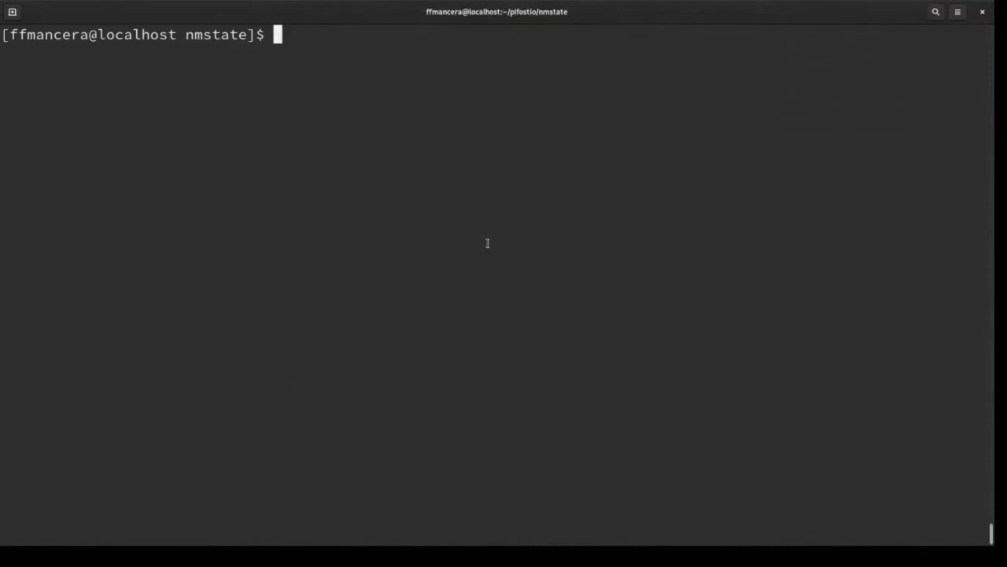
type("npc route")
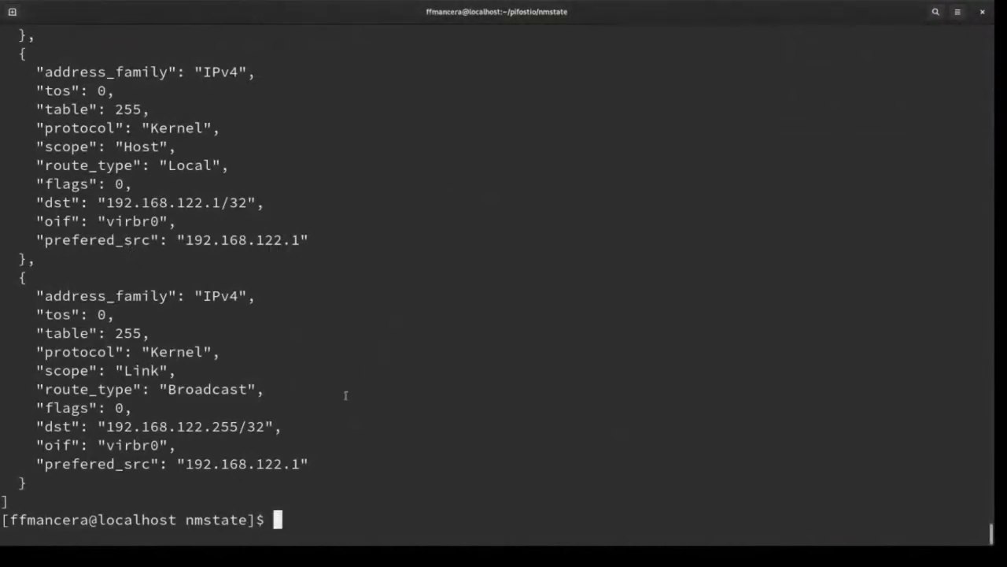
mouse_move(321, 466)
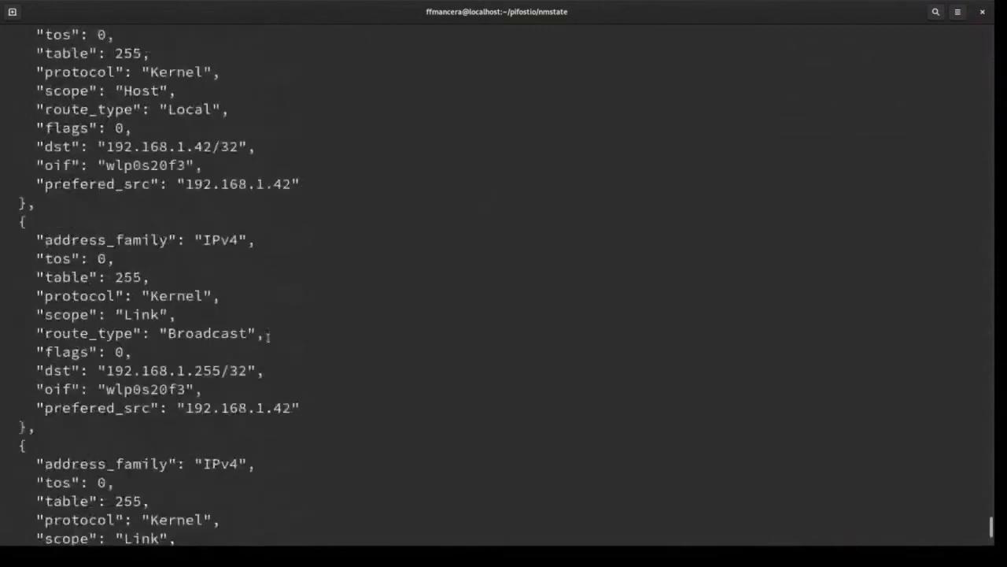
Step: Scroll down through the route JSON to the IPv6 ff00::/8 routes on enp0s20f0u2u1u2, wlp0s20f3 and tun0
scroll("down", 3)
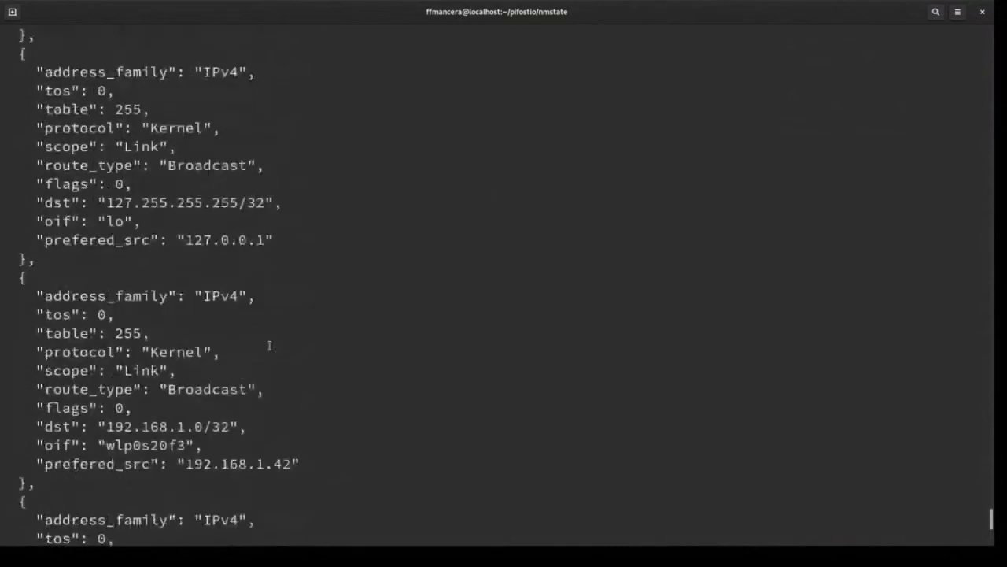
scroll("down", 3)
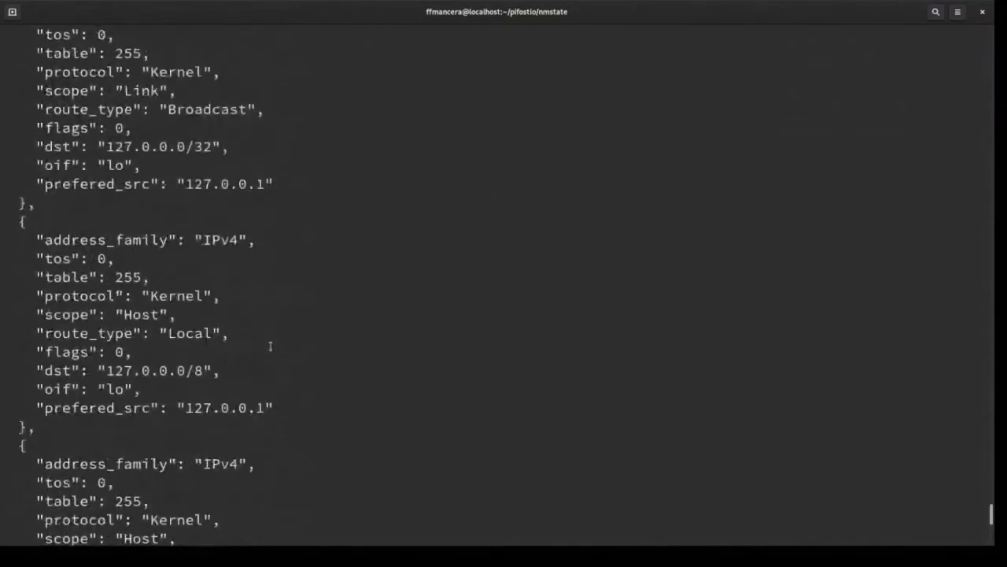
scroll("down", 3)
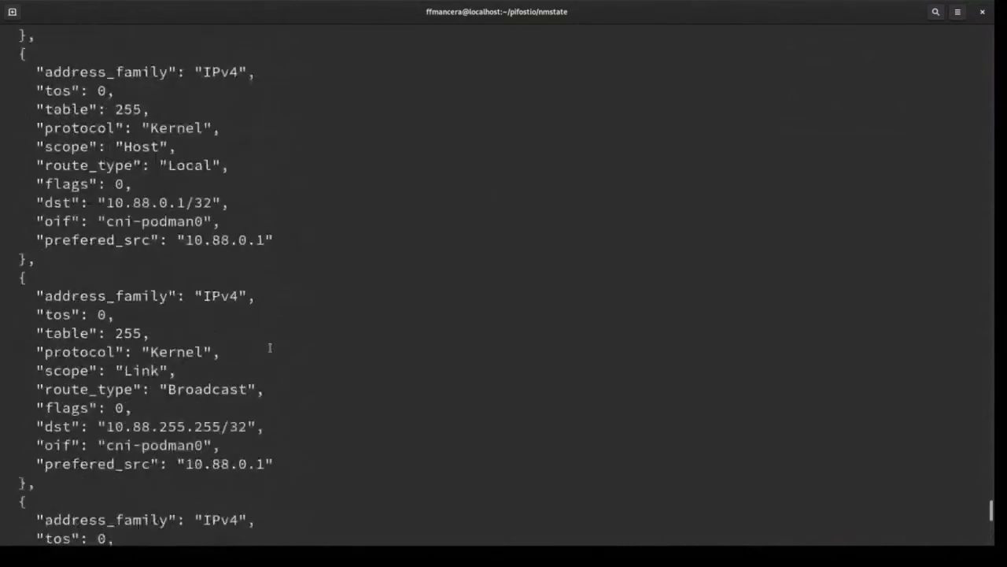
scroll("down", 3)
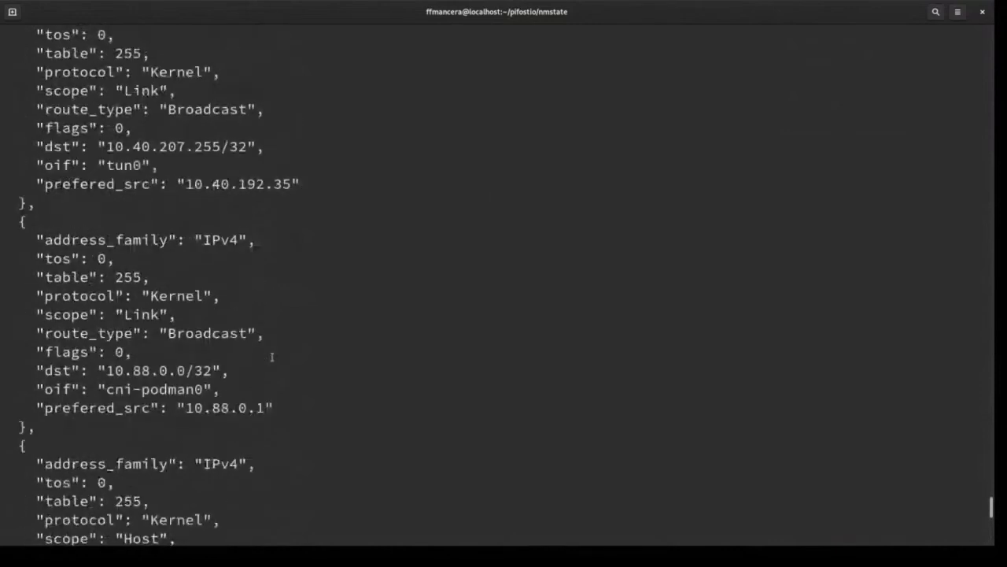
scroll("down", 3)
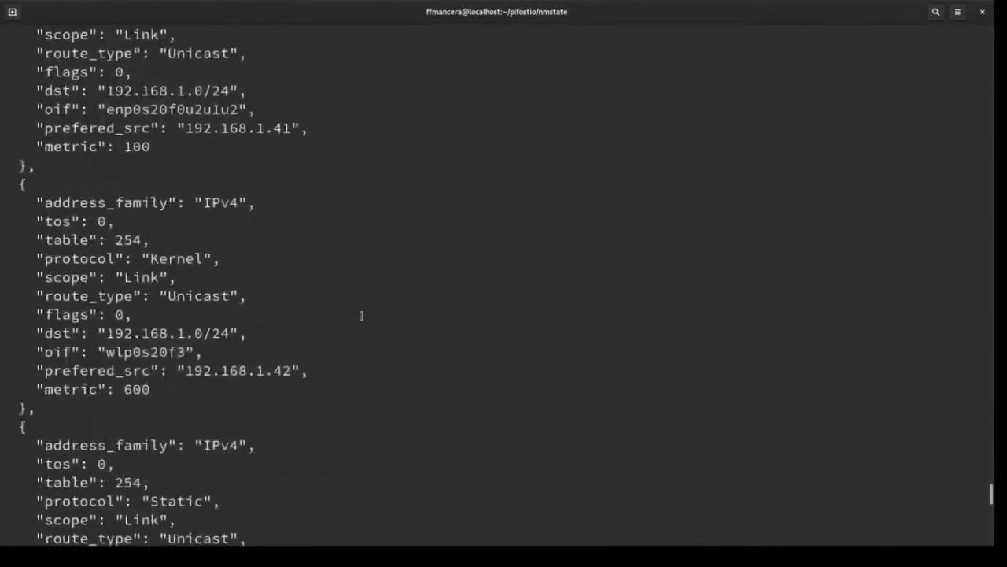
scroll("down", 3)
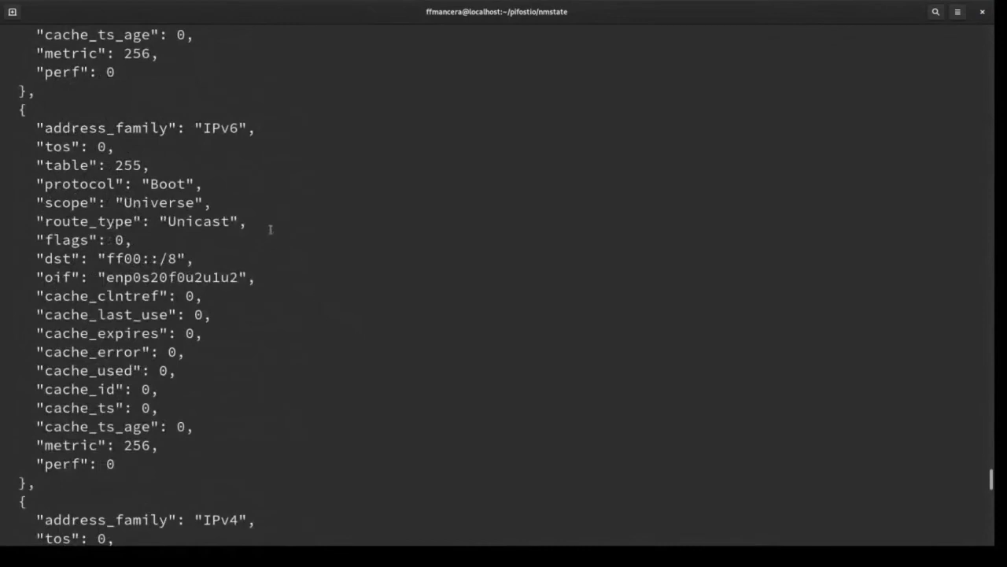
mouse_move(306, 308)
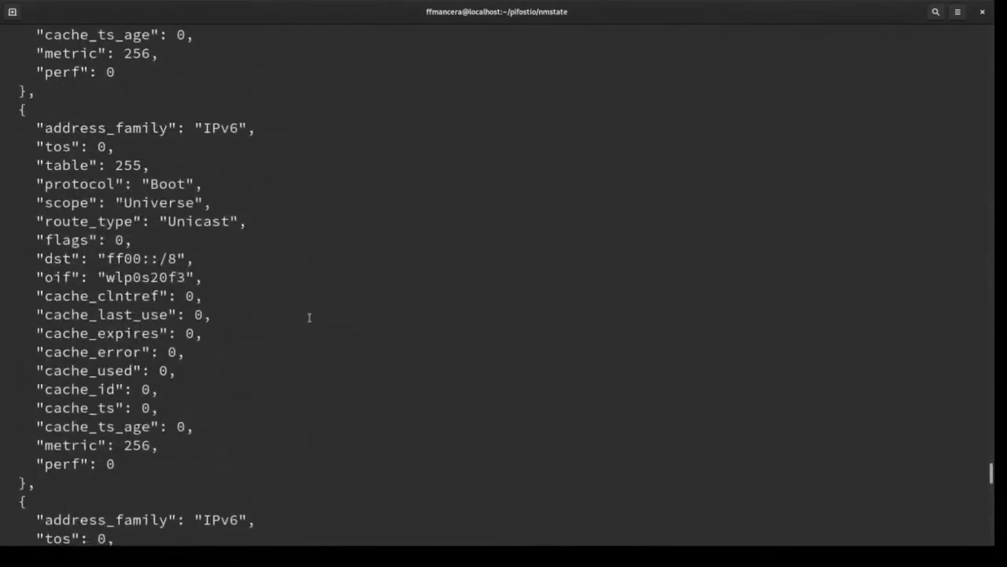
scroll("down", 3)
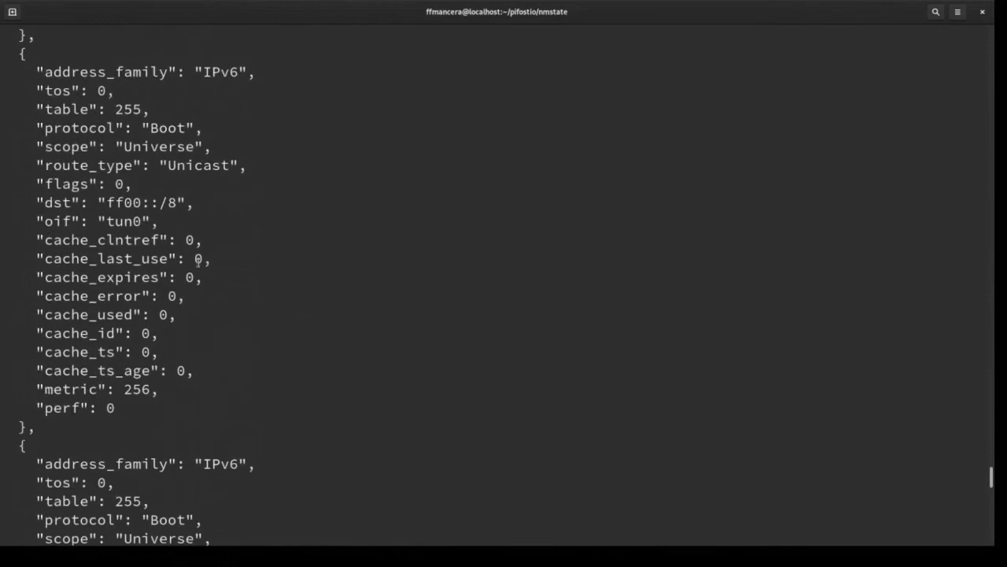
scroll("down", 3)
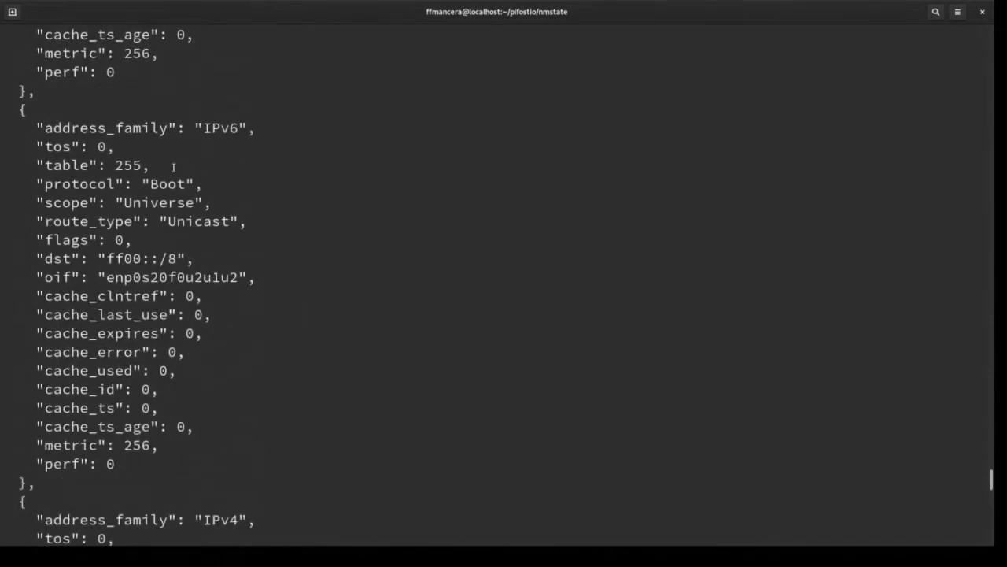
mouse_move(280, 151)
type("npc enp0s31f6.101")
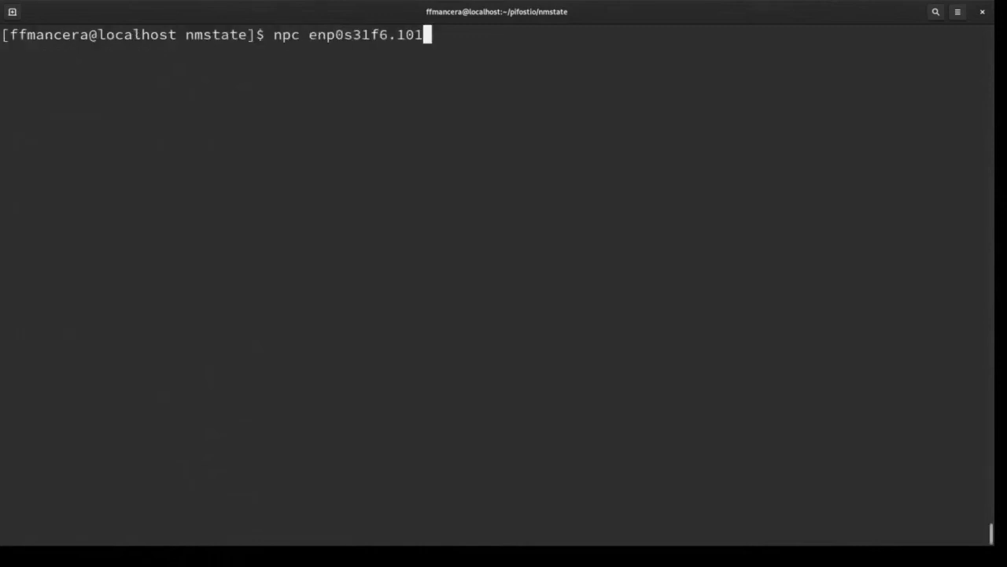
Step: Run the Nispor query for enp0s31f6, showing Ethernet, state Down, MTU 1500 and its MAC
key("BackSpace")
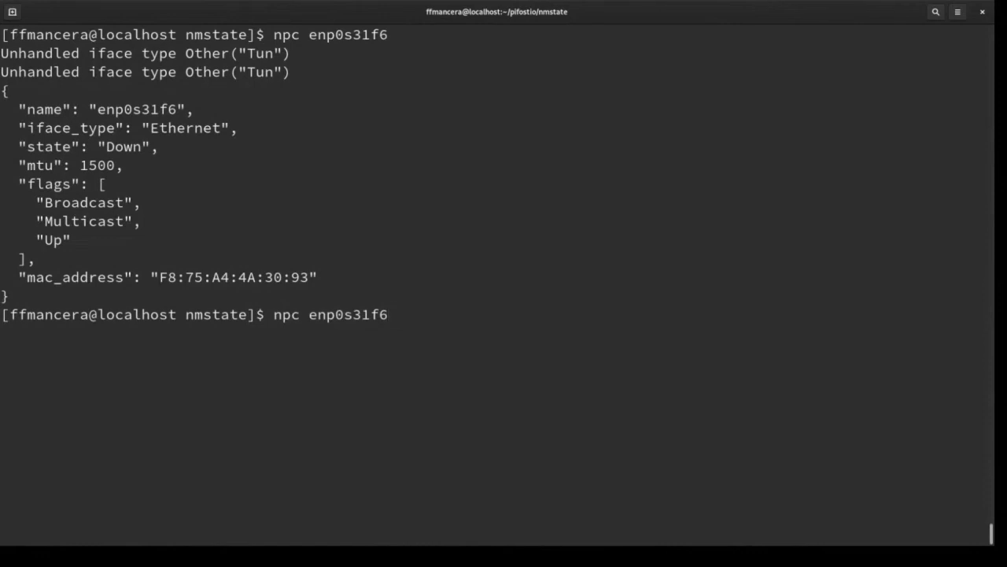
Step: Query enp0s31f6.101 and select its VXLAN section with vxlan_id 101 and MTU 1450
type(".101")
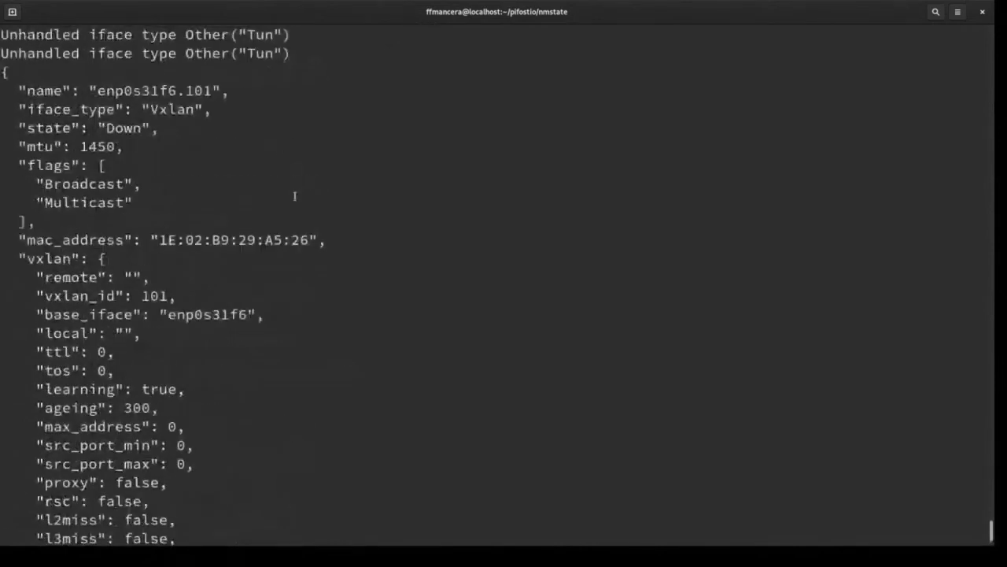
scroll("down", 3)
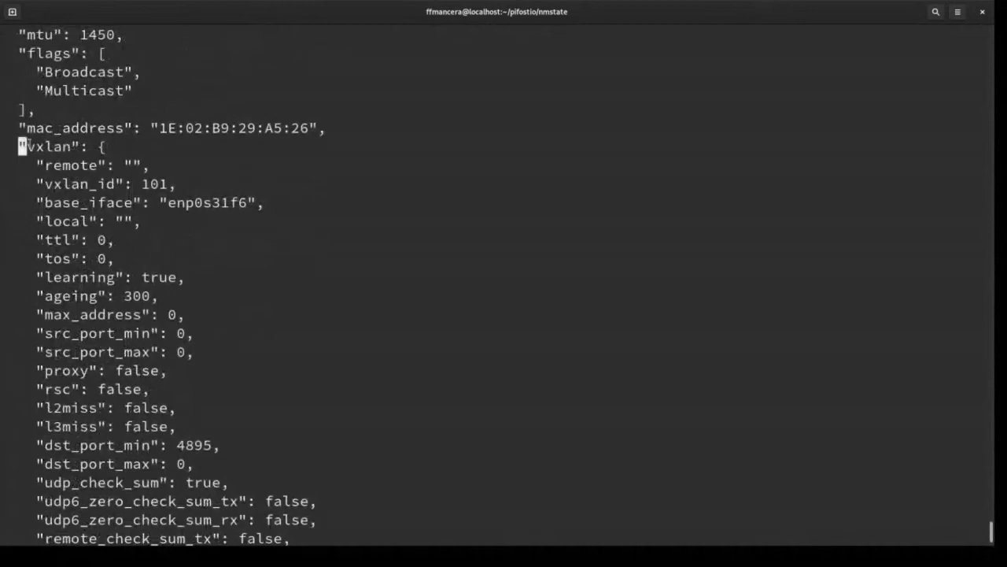
left_click_drag(19, 147, 205, 372)
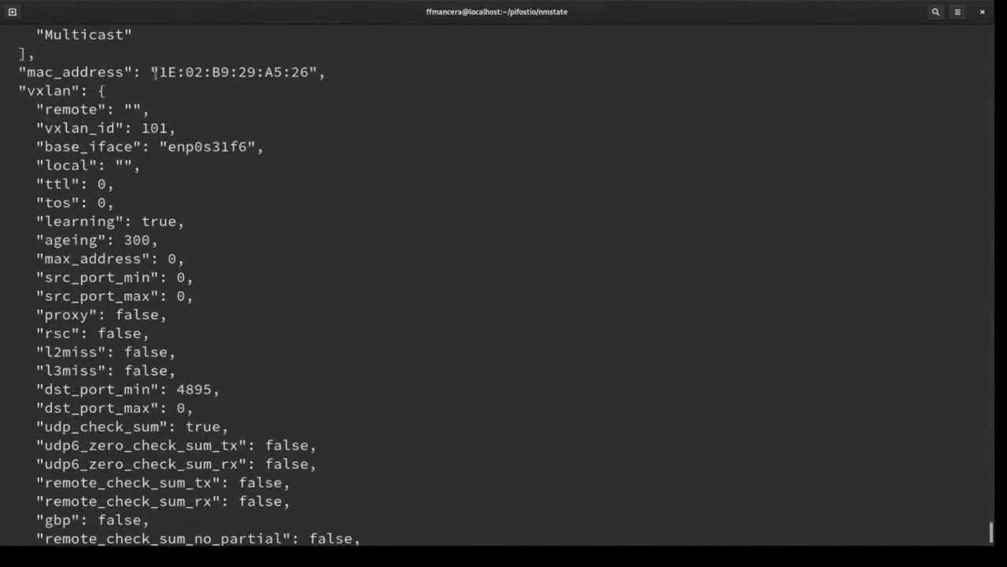
mouse_move(205, 116)
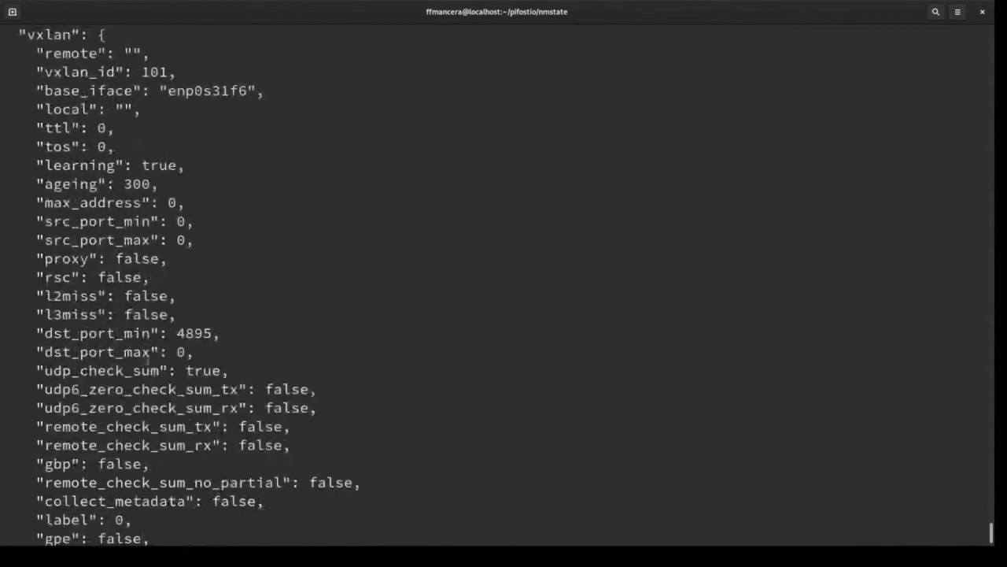
Step: Highlight the dst_port_min and udp_check_sum VXLAN parameters
double_click(96, 333)
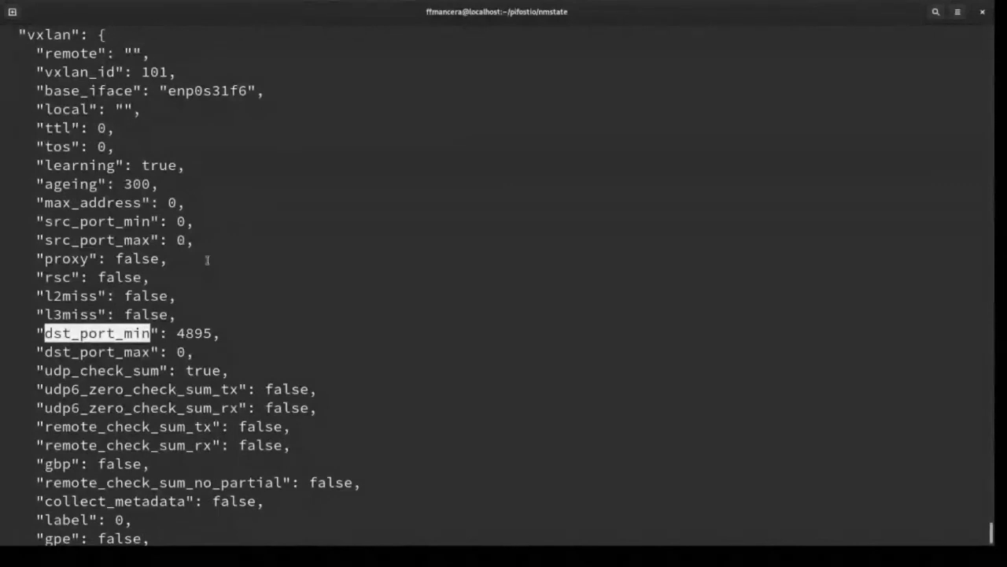
scroll("down", 3)
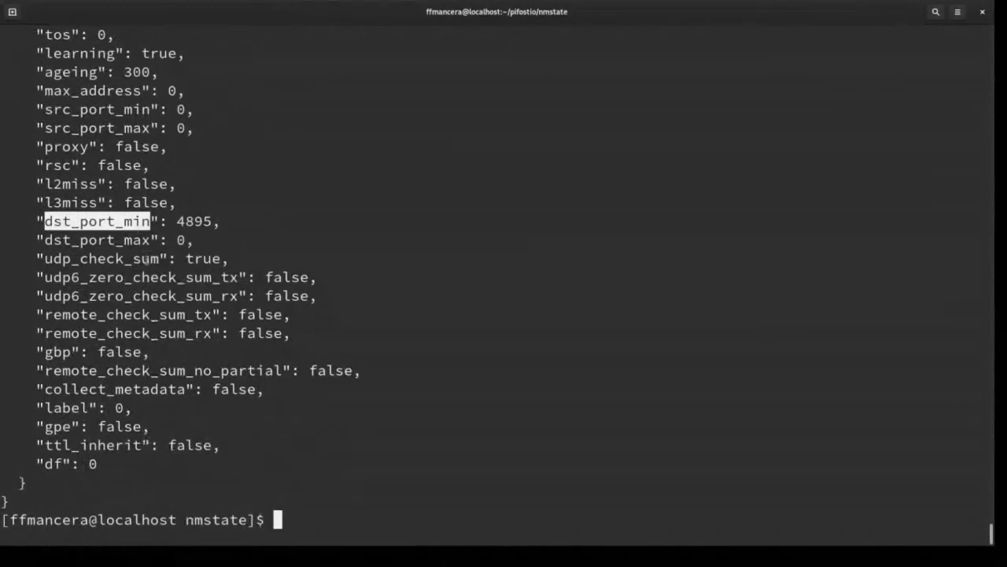
double_click(101, 258)
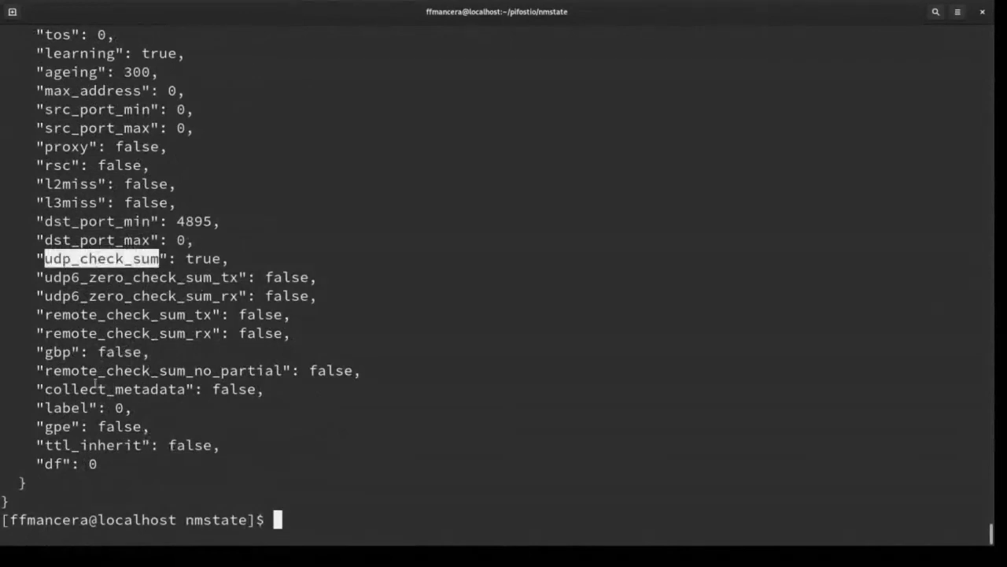
mouse_move(287, 150)
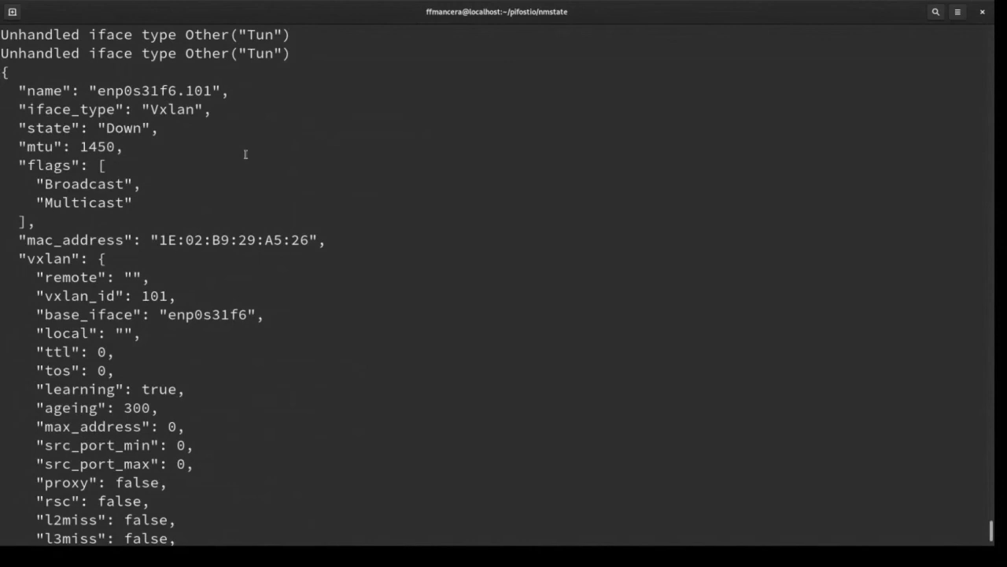
Step: Return to the presentation and advance to the closing thank-you slide
scroll("down", 3)
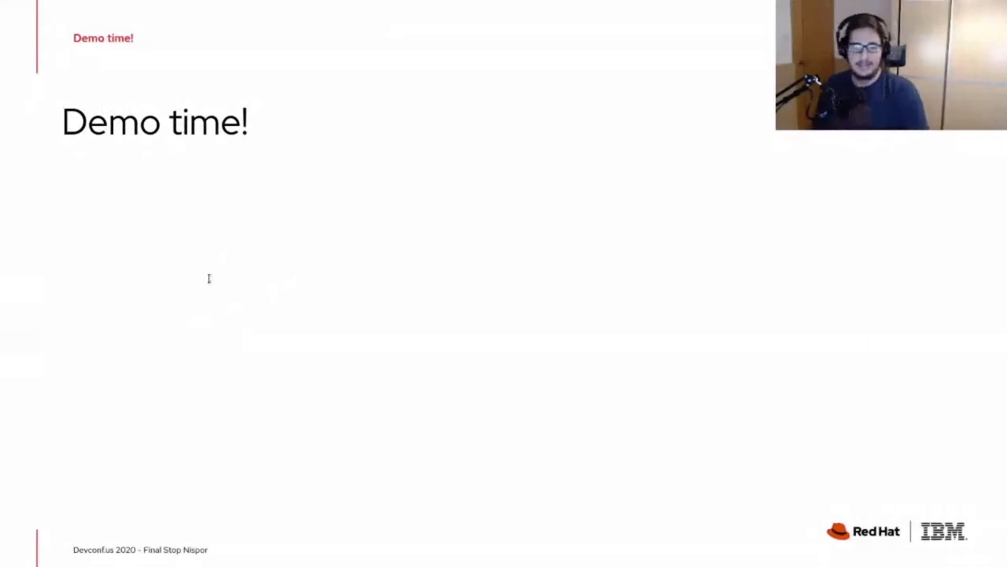
key("Right")
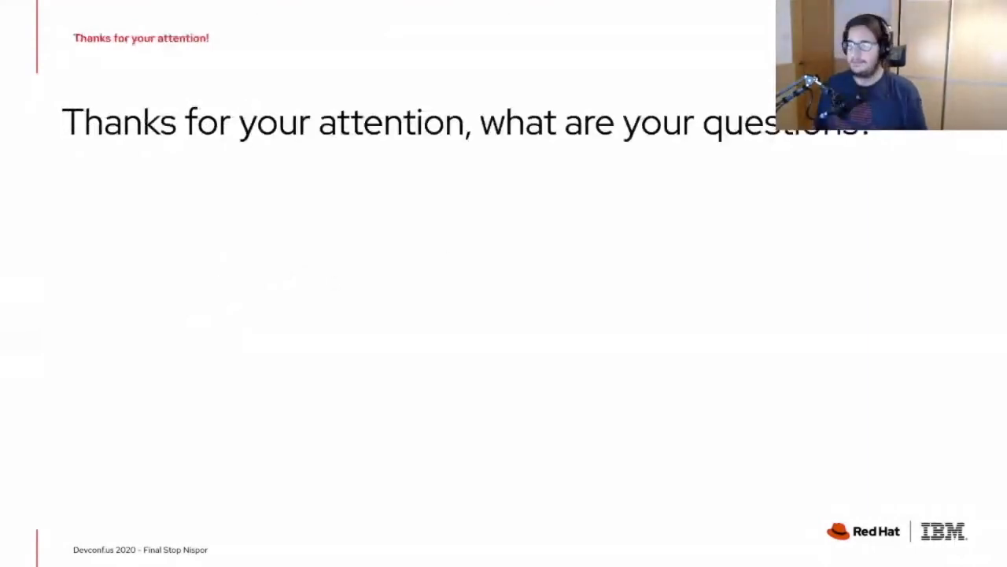